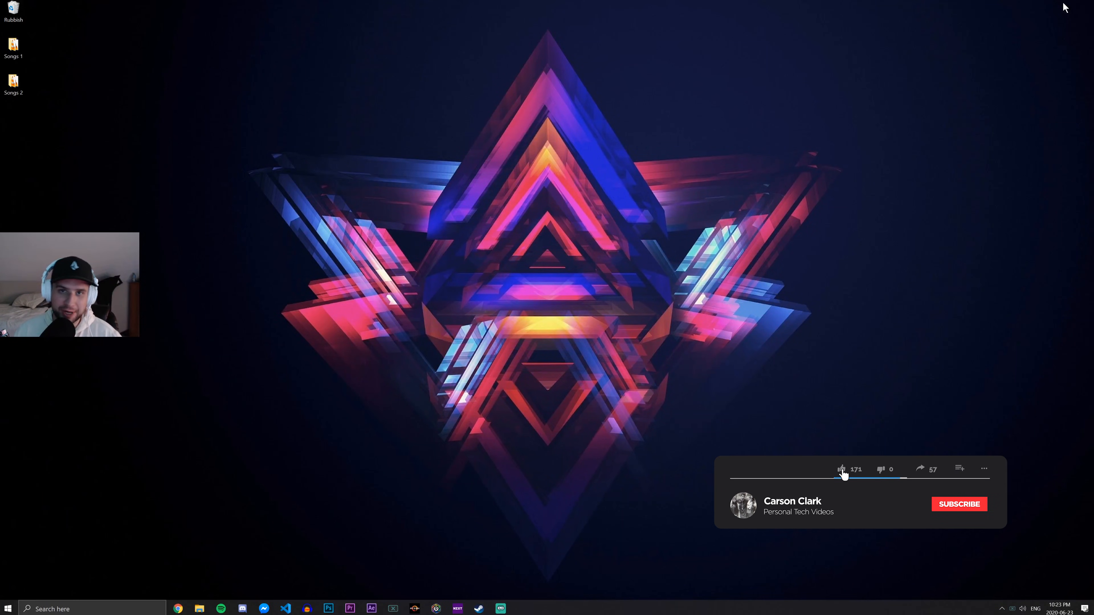
Step: Move the Songs 2 desktop icon to sit right of Songs 1 and select it
{"action": "left_click", "coordinate": [958, 503]}
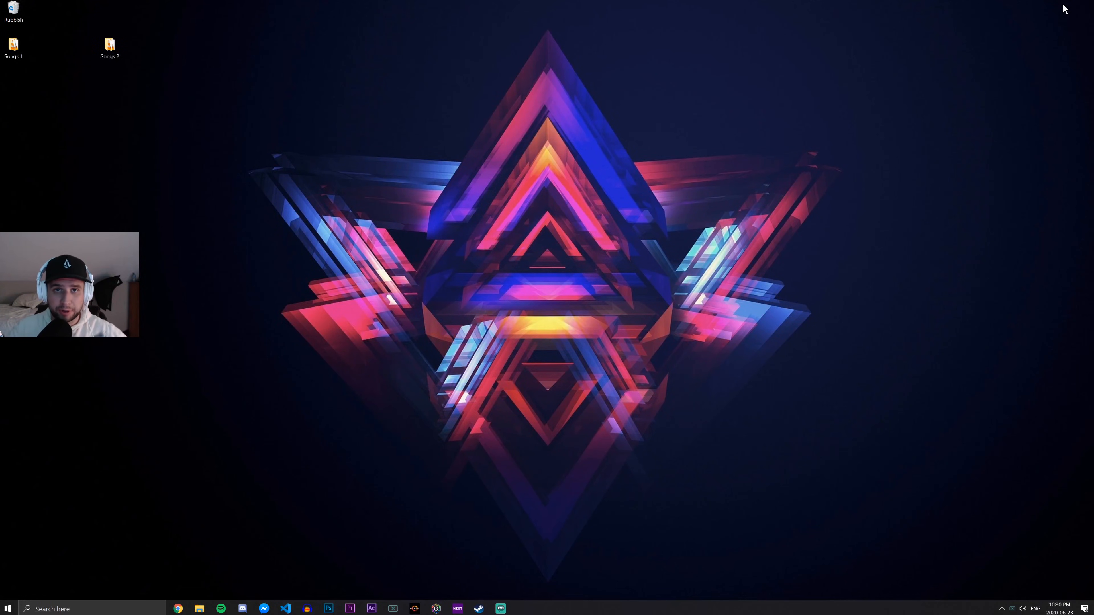
{"action": "mouse_move", "coordinate": [227, 191]}
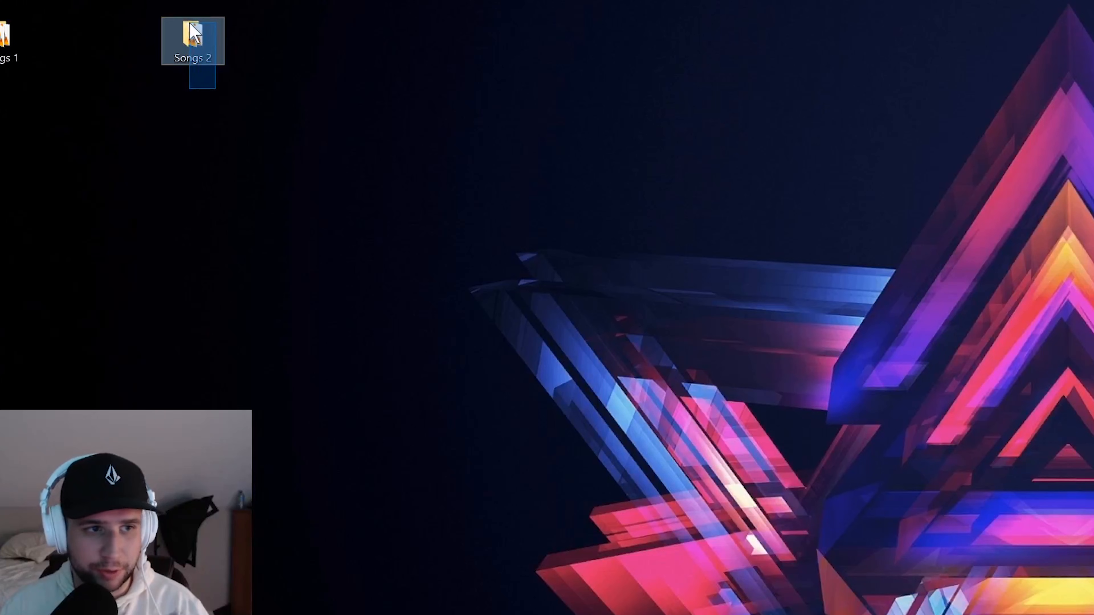
{"action": "double_click", "coordinate": [192, 38]}
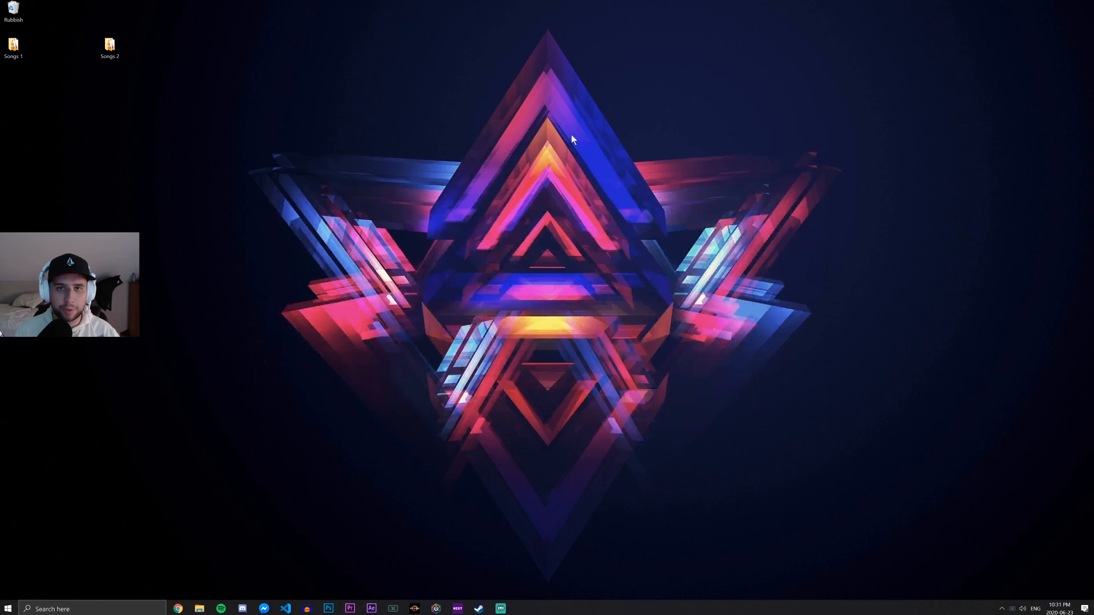
{"action": "mouse_move", "coordinate": [70, 580]}
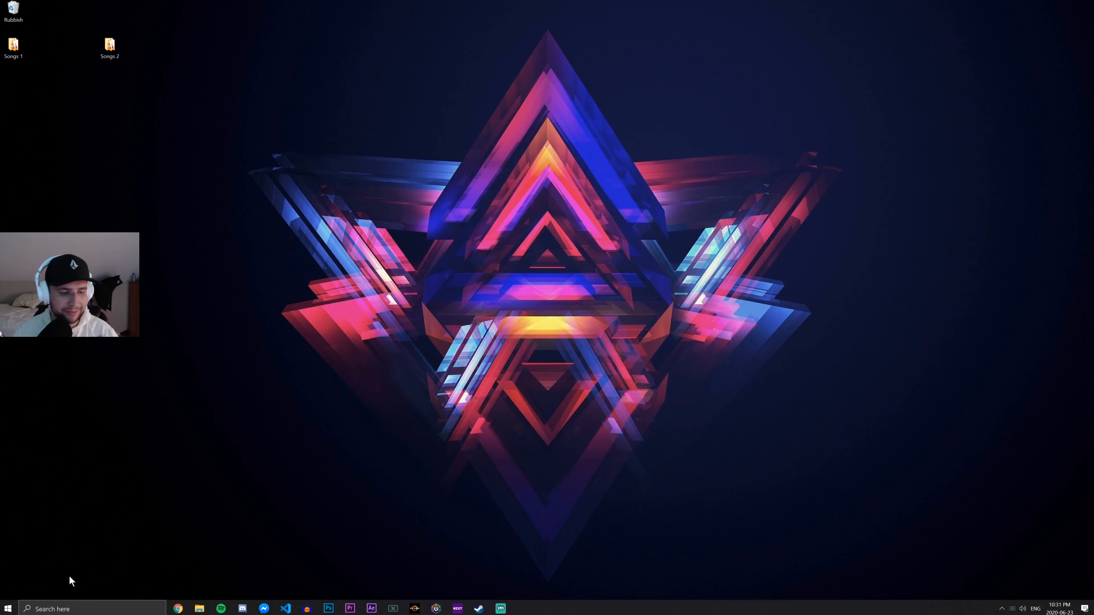
Step: Search the Start menu for 'windows media' and launch Windows Media Player
{"action": "left_click", "coordinate": [8, 608]}
{"action": "type", "text": "windows media"}
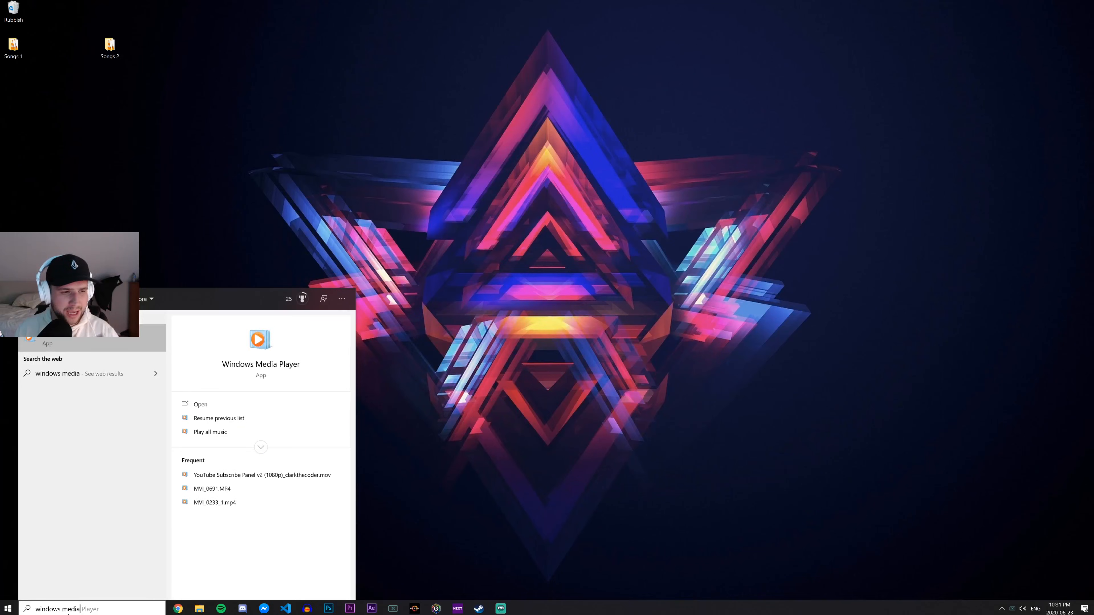
{"action": "left_click", "coordinate": [200, 404]}
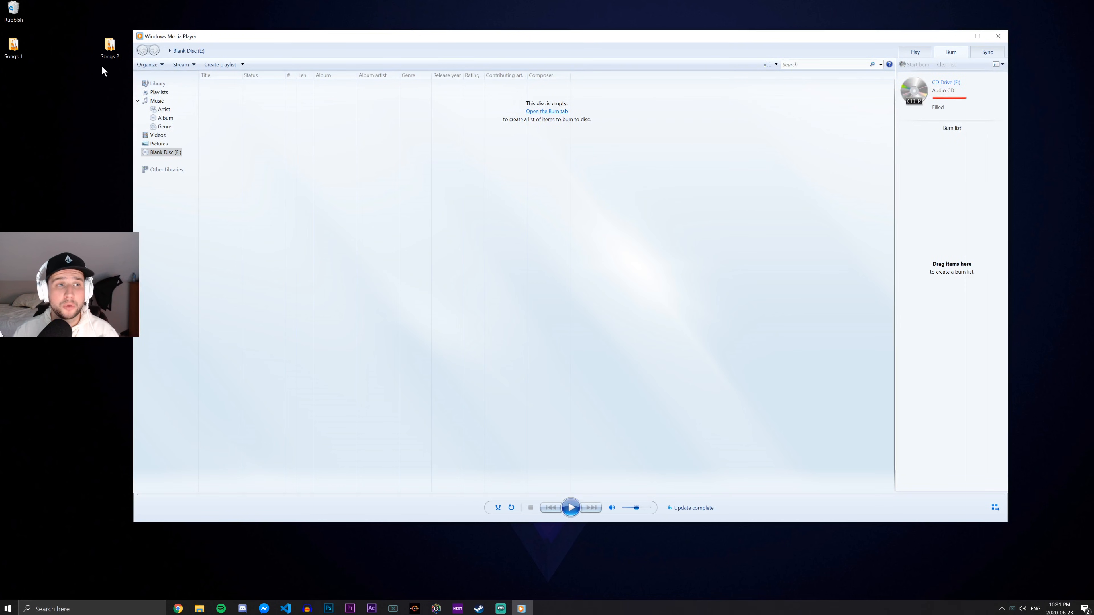
Step: Bring up the Songs 2 folder's 15 song files beside the empty burn list
{"action": "double_click", "coordinate": [109, 44]}
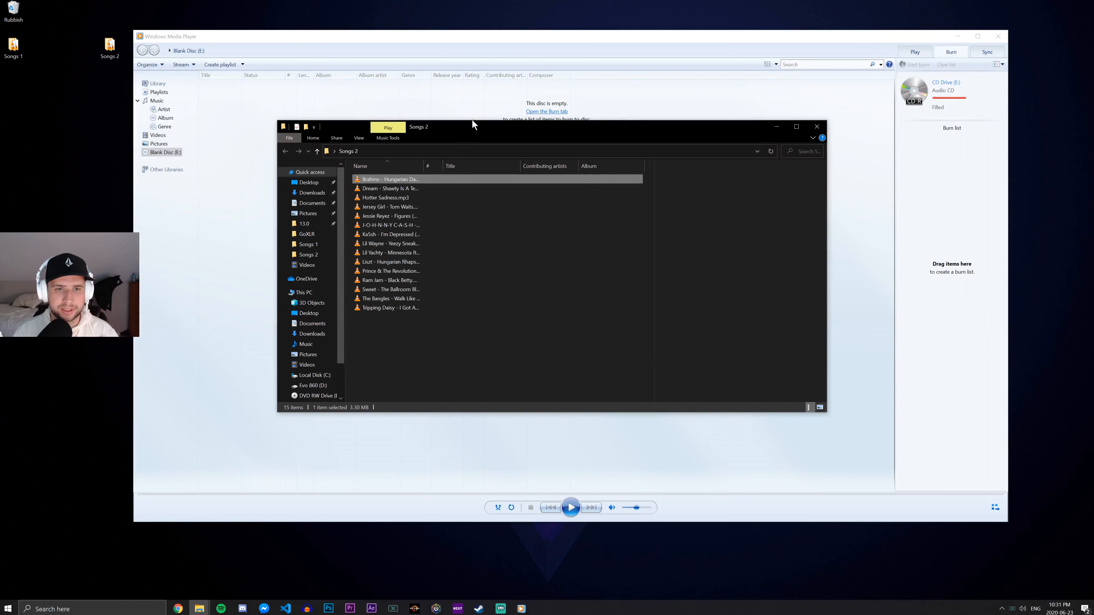
Step: Drag all 15 Songs 2 files into the burn list (59:57 total) and close the folder
{"action": "left_click_drag", "start_coordinate": [473, 127], "coordinate": [460, 111]}
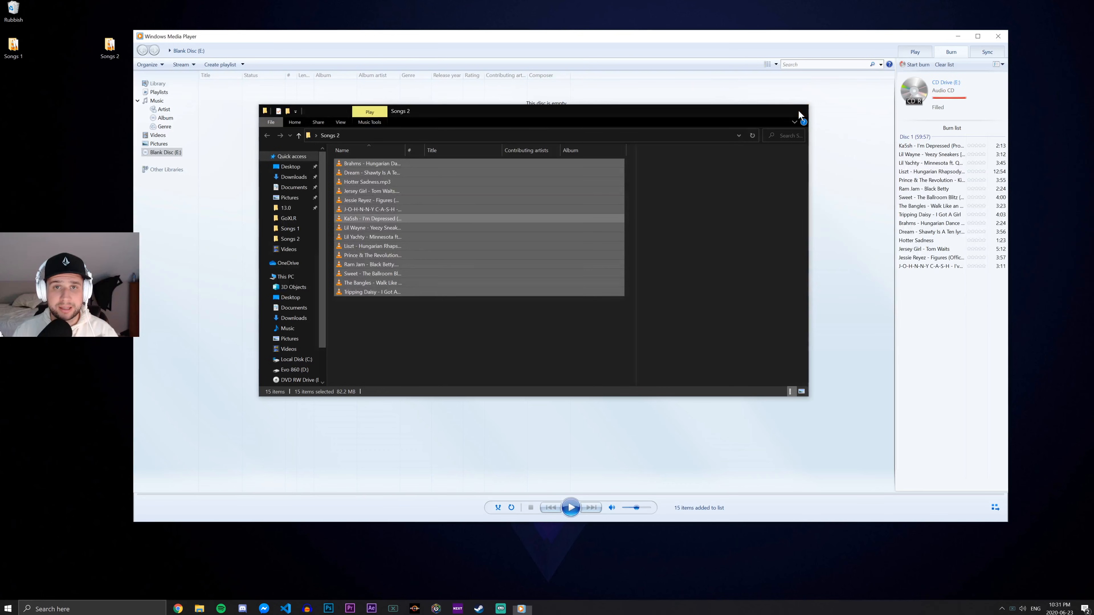
{"action": "left_click", "coordinate": [800, 114]}
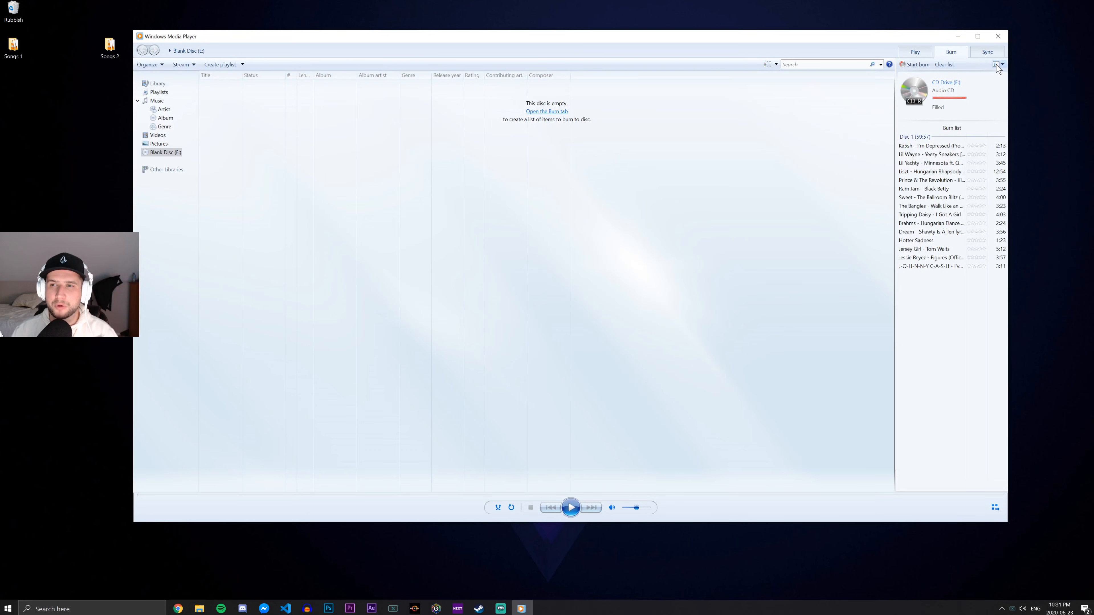
{"action": "left_click", "coordinate": [997, 65]}
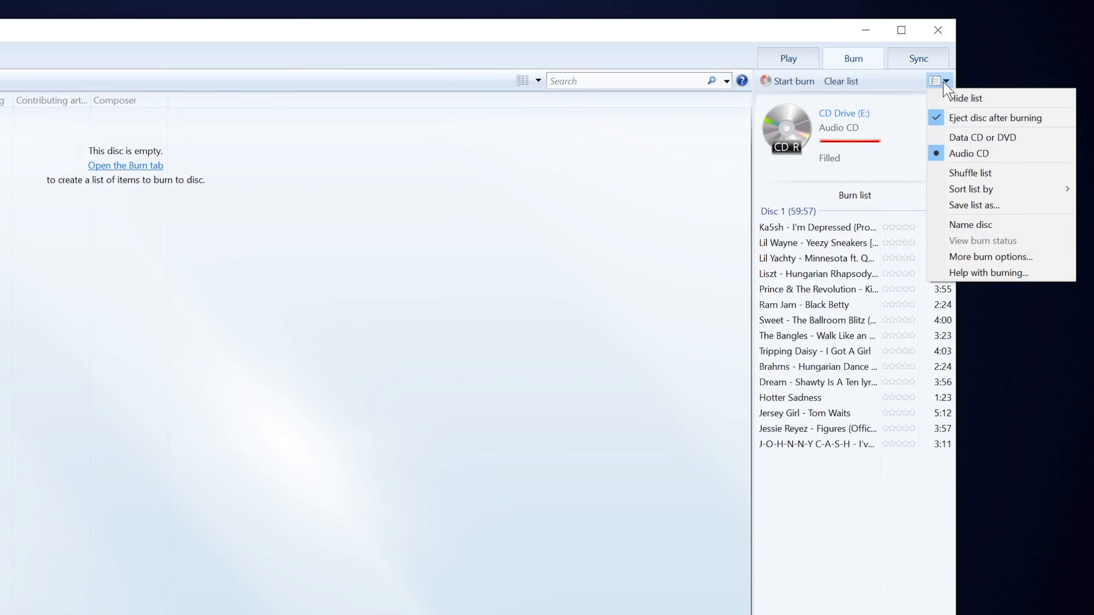
{"action": "mouse_move", "coordinate": [965, 97]}
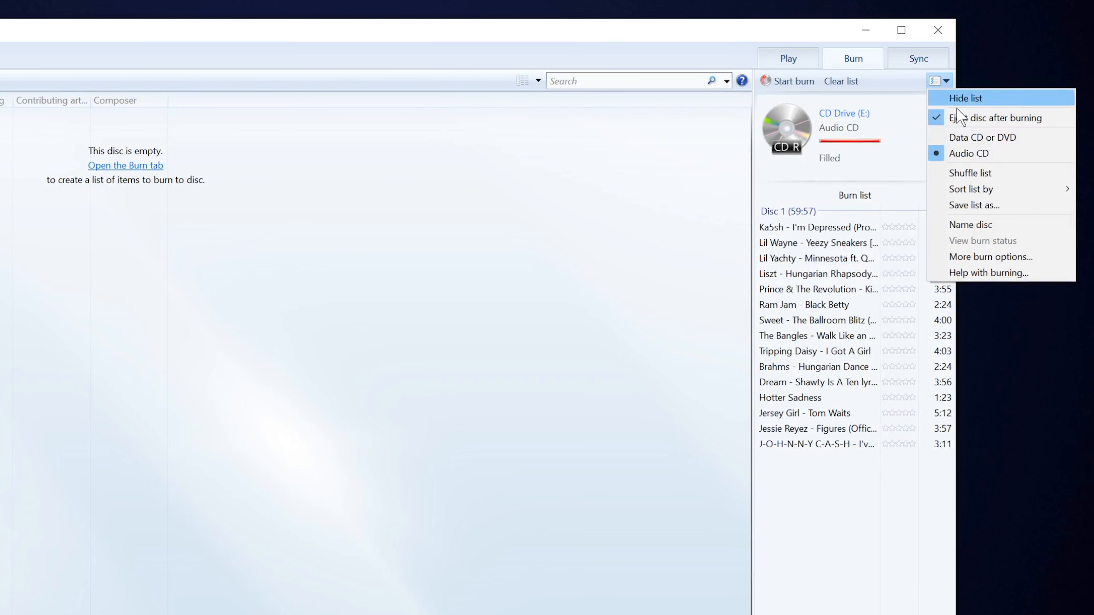
{"action": "mouse_move", "coordinate": [969, 153]}
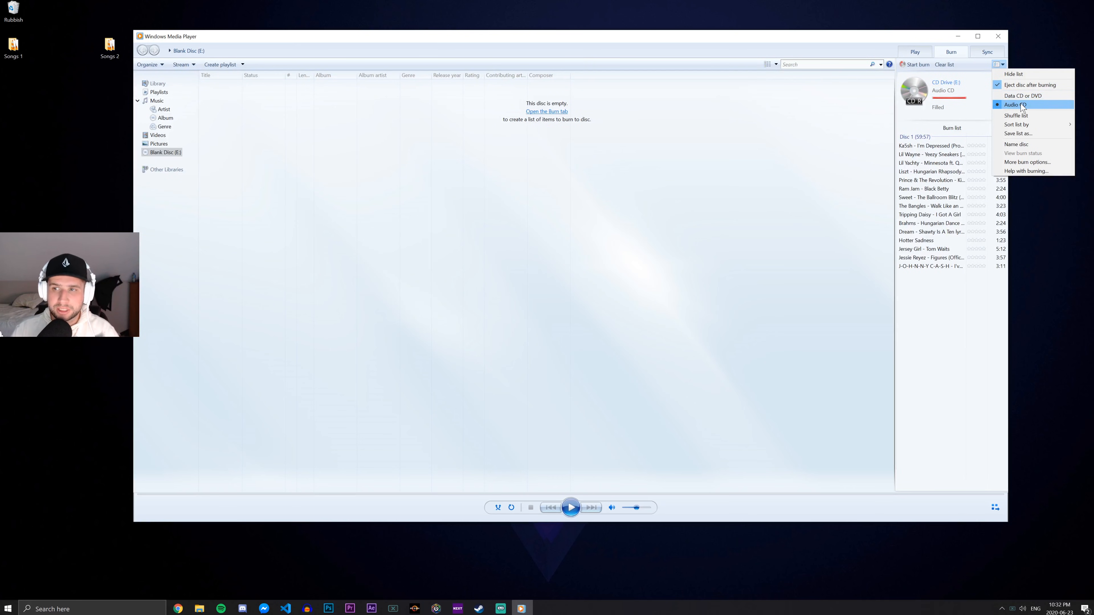
Step: Keep the disc format as Audio CD and start burning the 15 songs
{"action": "left_click", "coordinate": [1013, 105]}
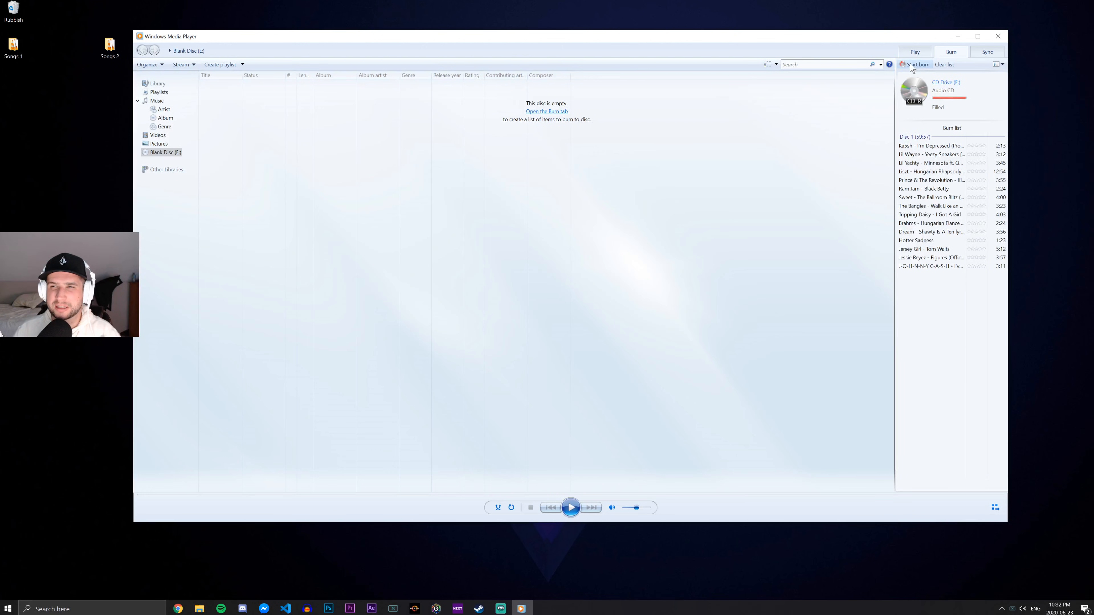
{"action": "left_click", "coordinate": [917, 65]}
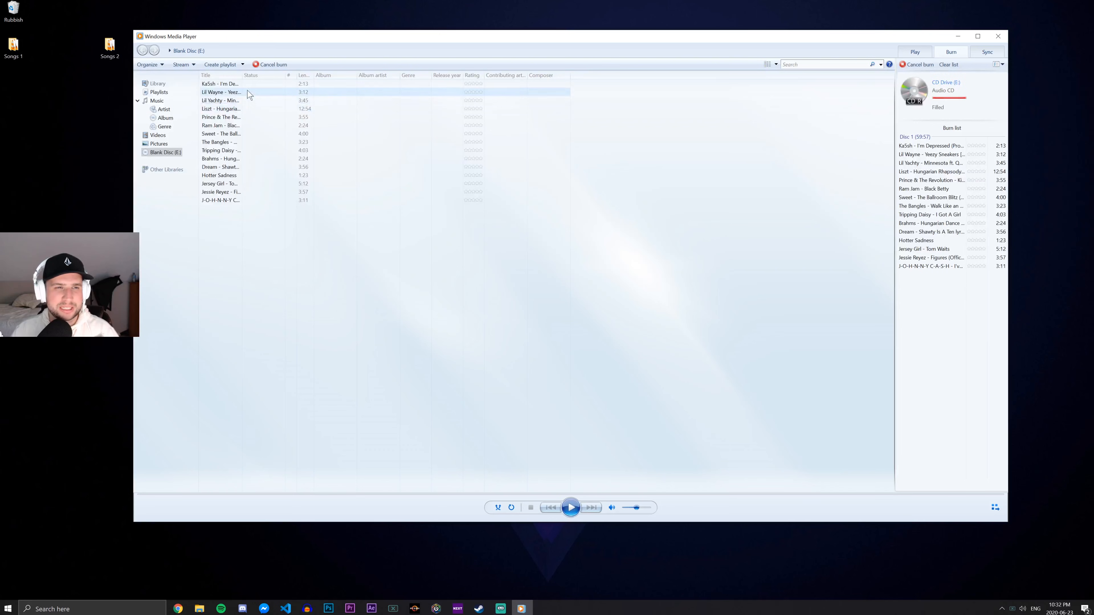